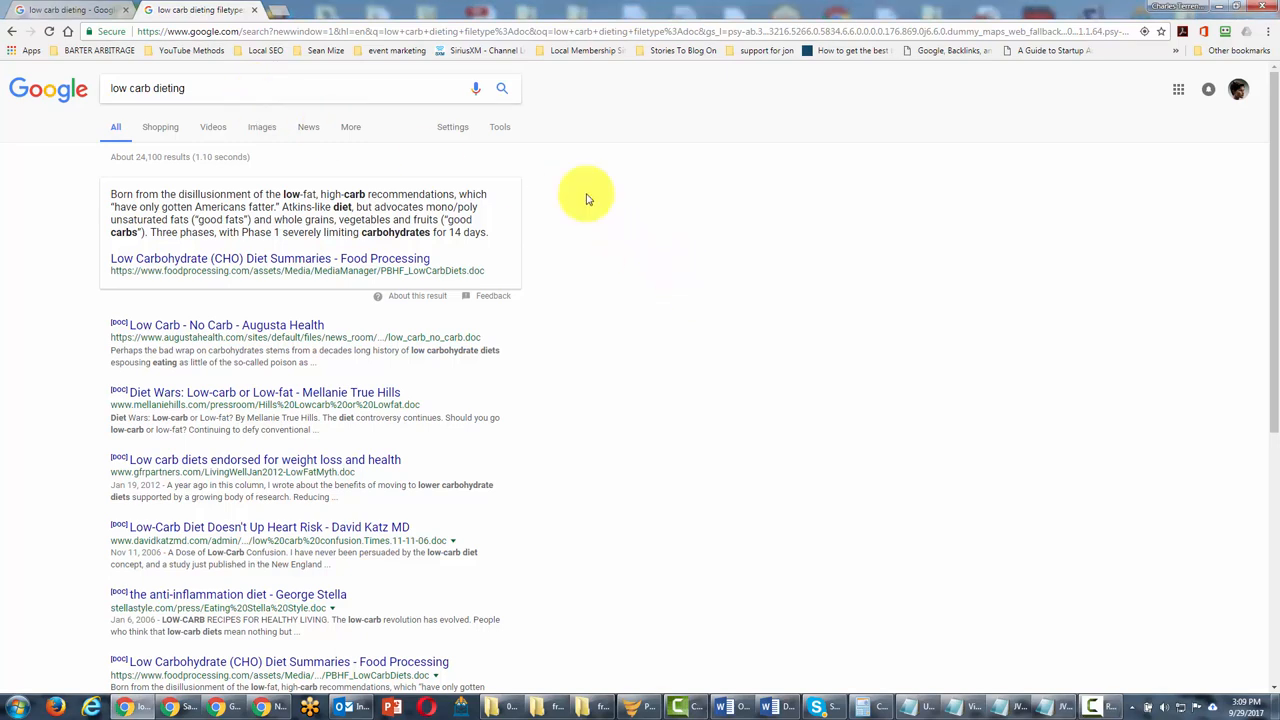
mouse_move(390, 132)
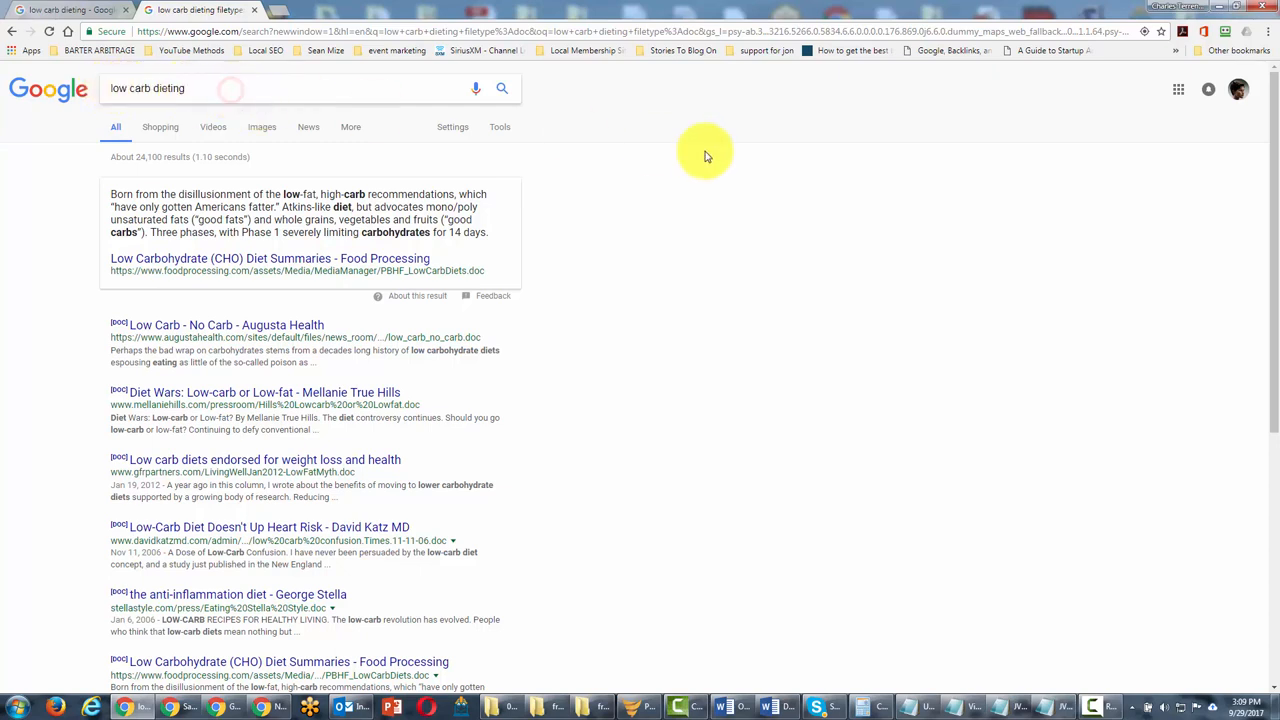
type("site:ebay")
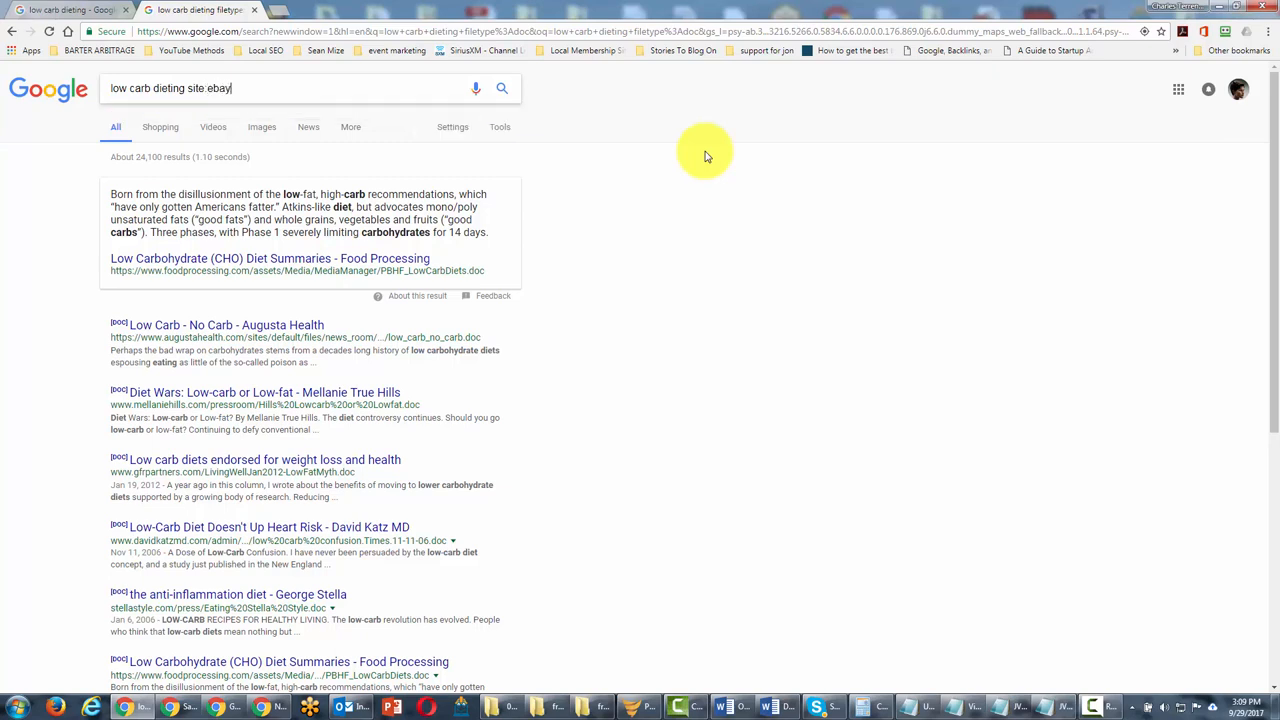
type(".com")
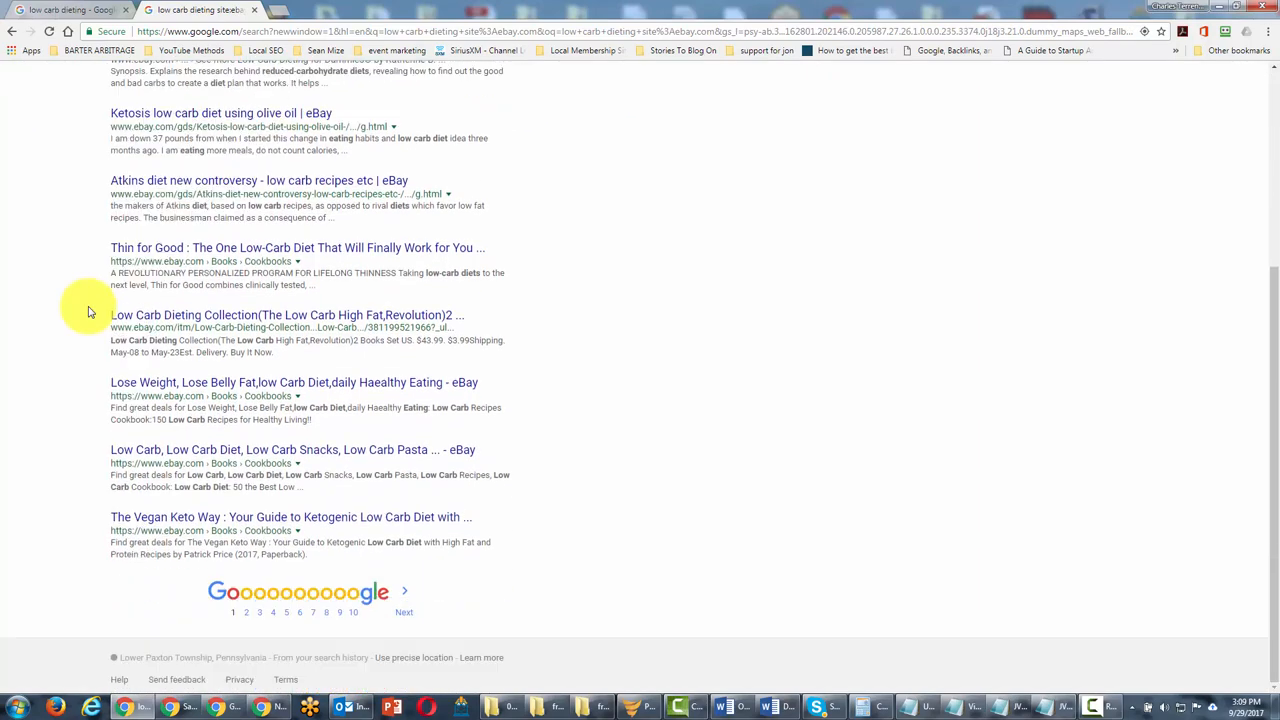
scroll("up", 3)
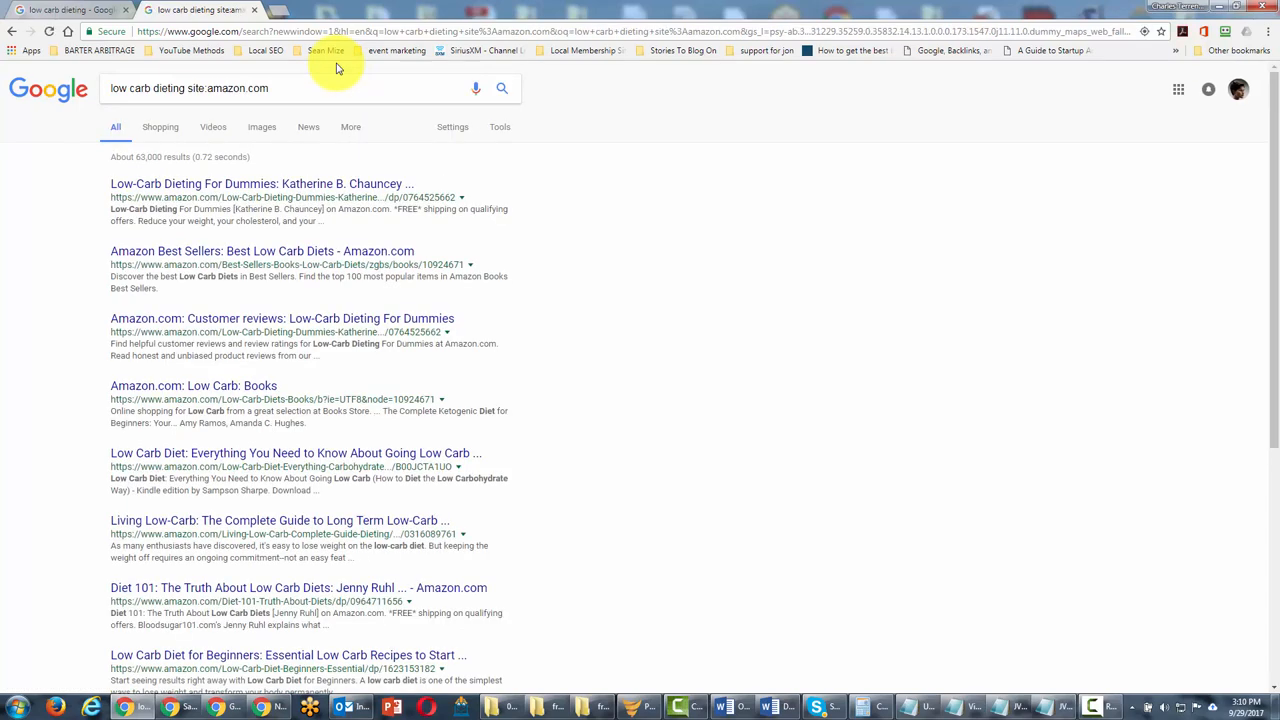
scroll("down", 3)
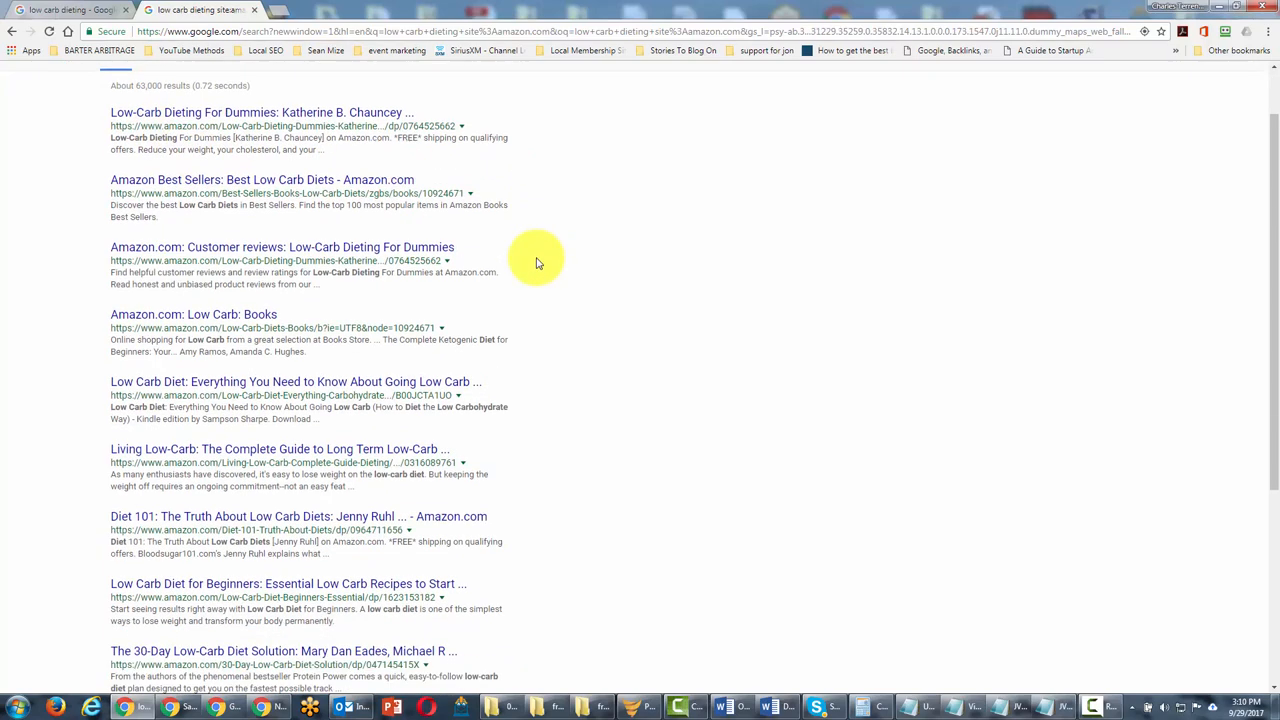